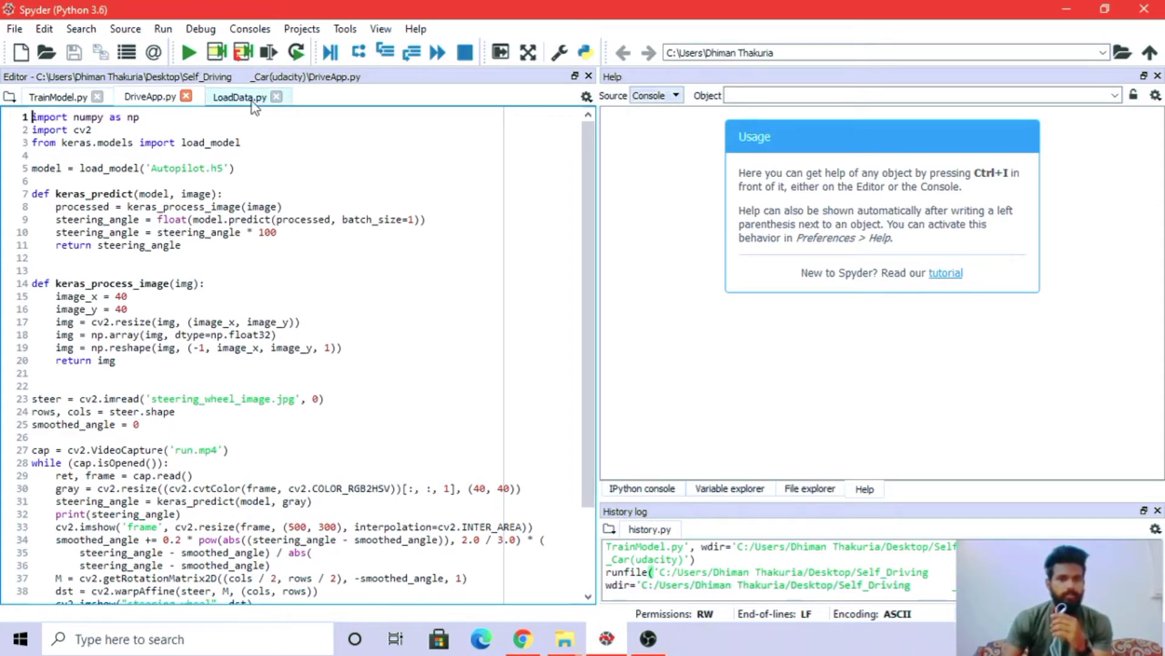
Show LoadData.py, the script reading the driving log CSV and preprocessing images.
click(239, 97)
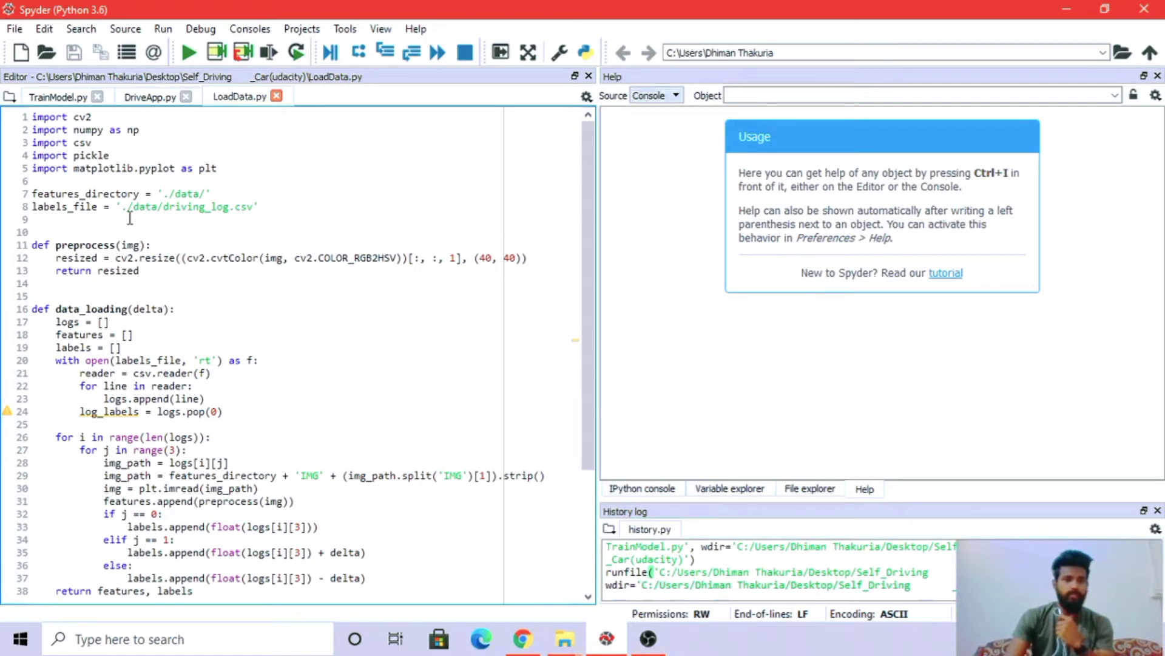
mouse_move(267, 237)
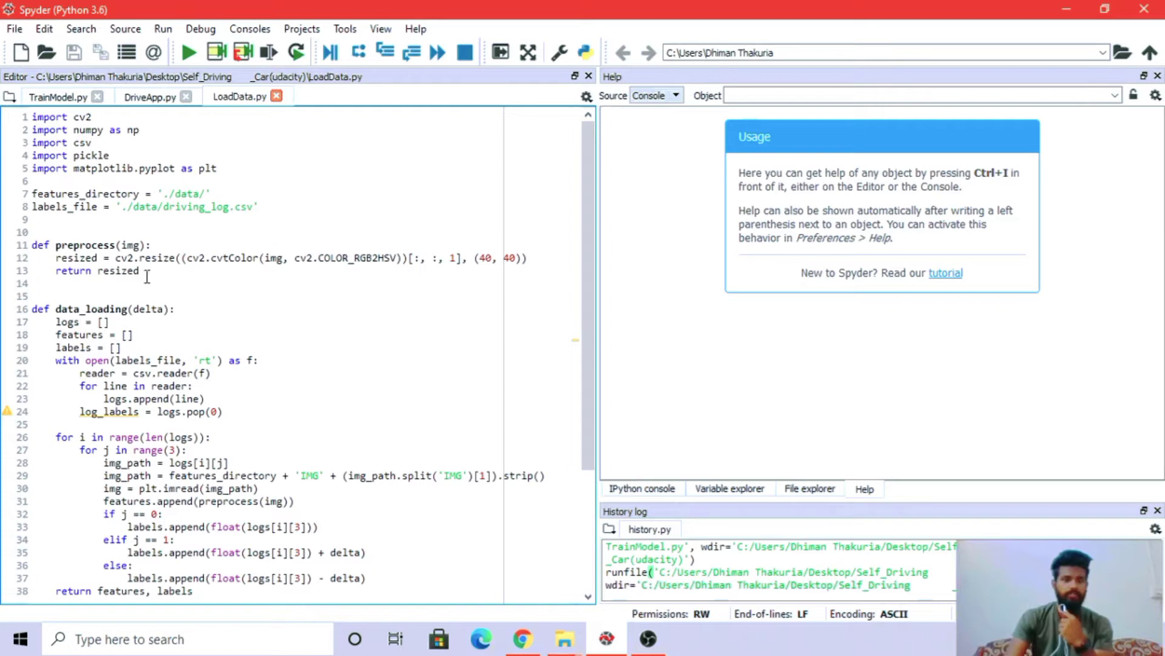
mouse_move(209, 258)
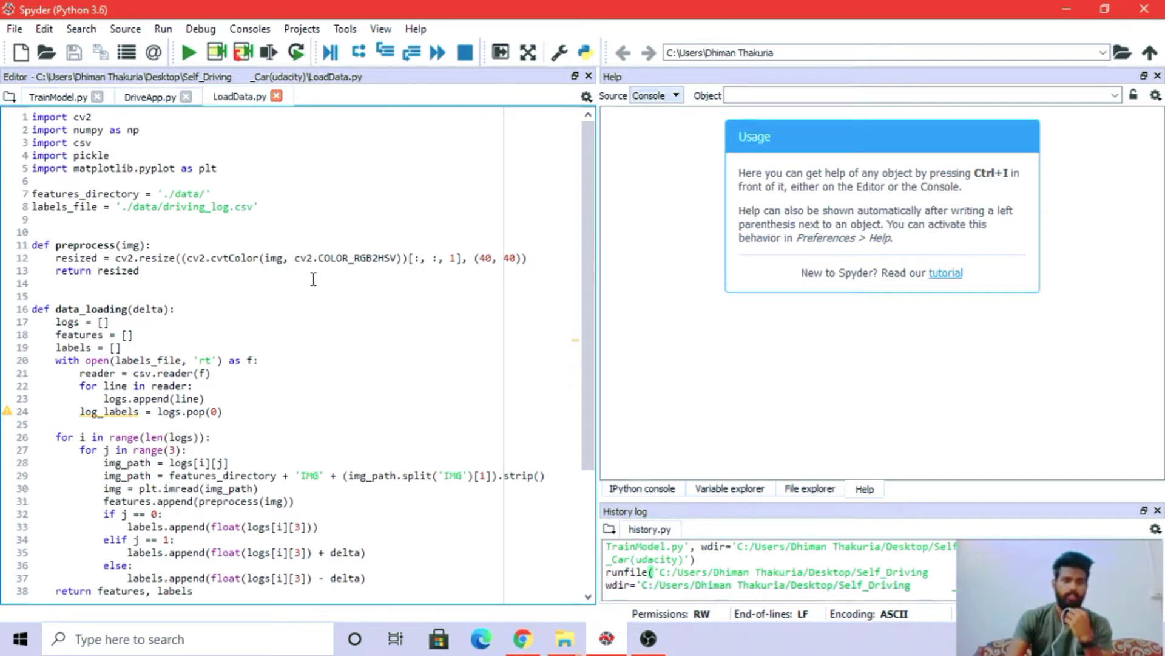
mouse_move(385, 287)
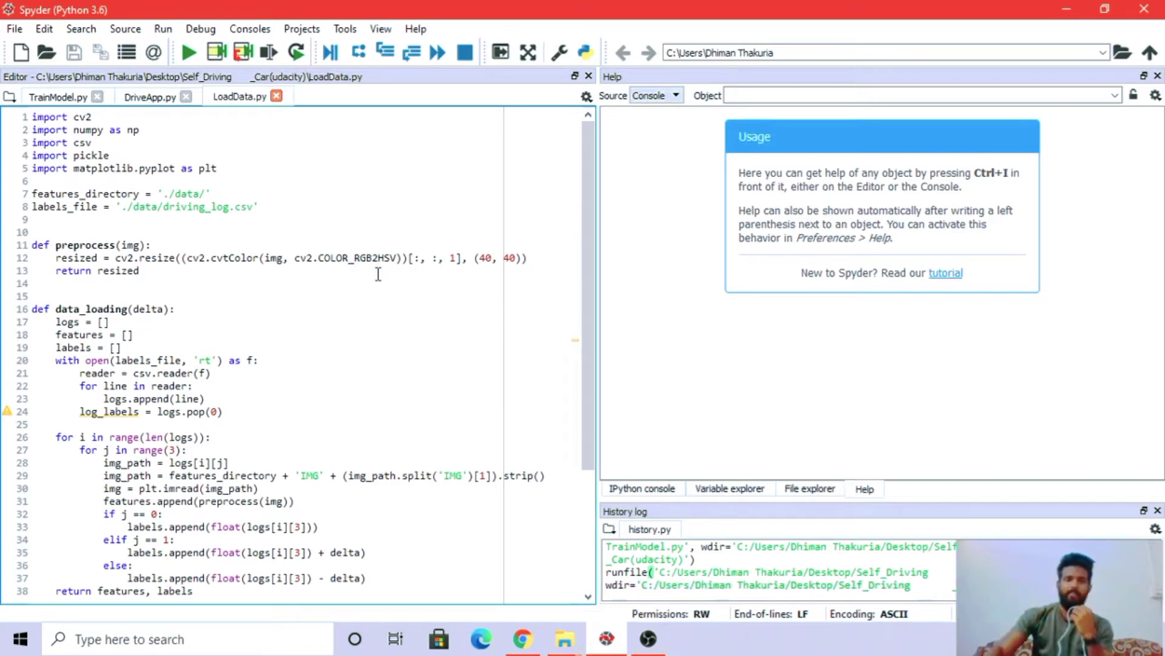
mouse_move(973, 409)
text(features, labels = data_loading(delta))
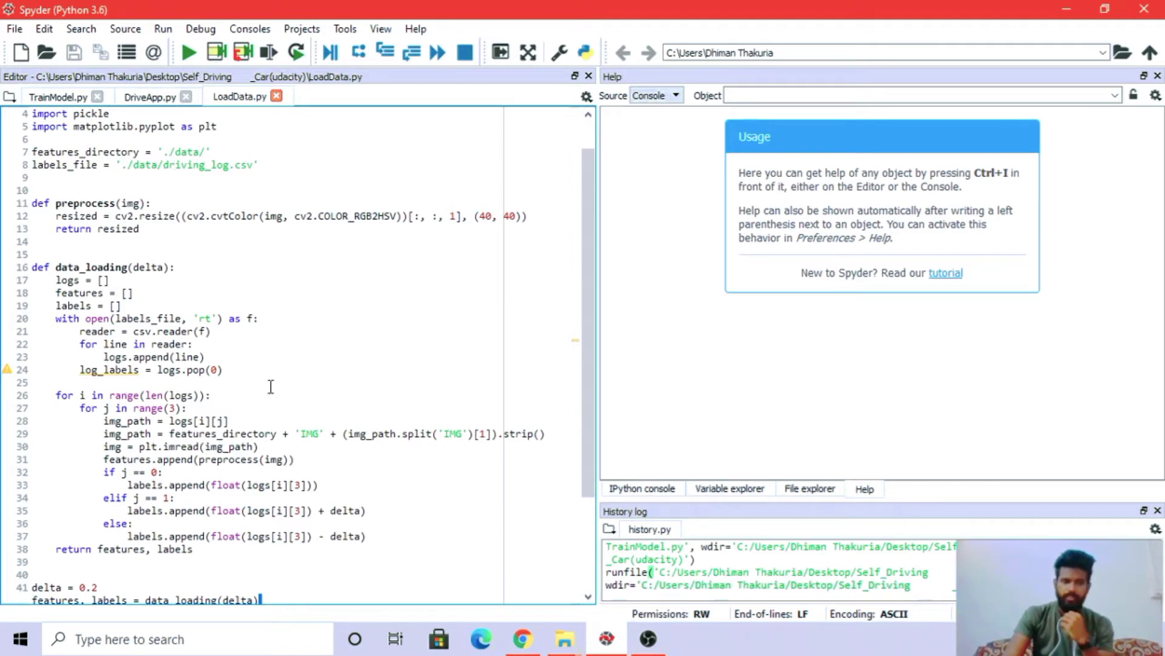
mouse_move(276, 445)
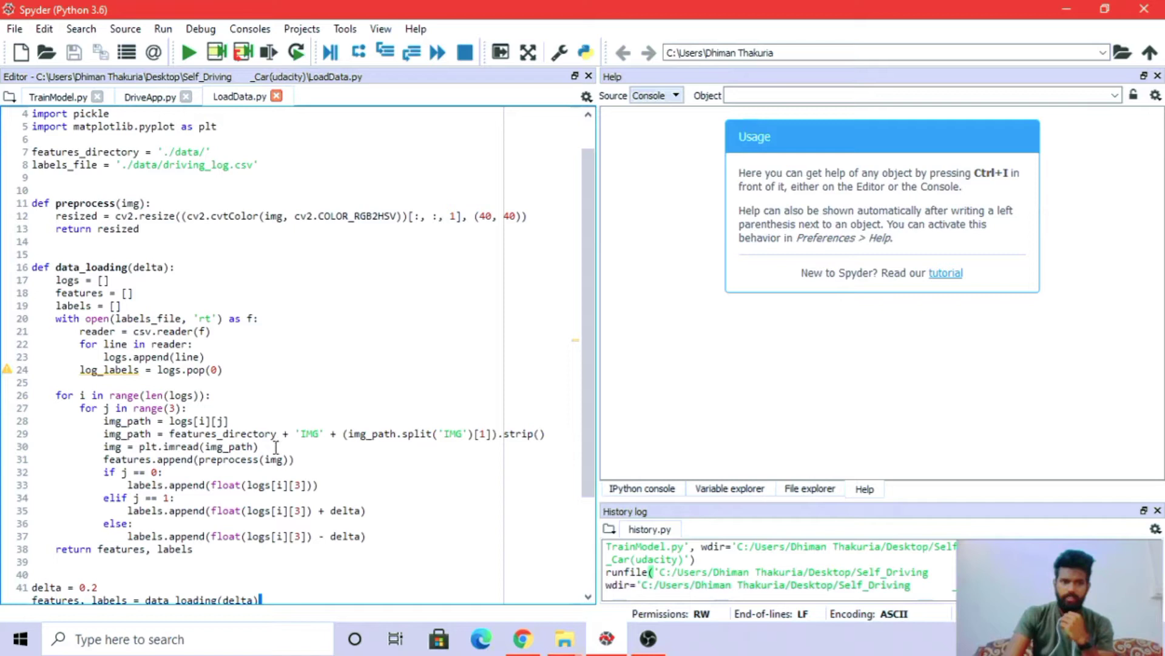
mouse_move(309, 437)
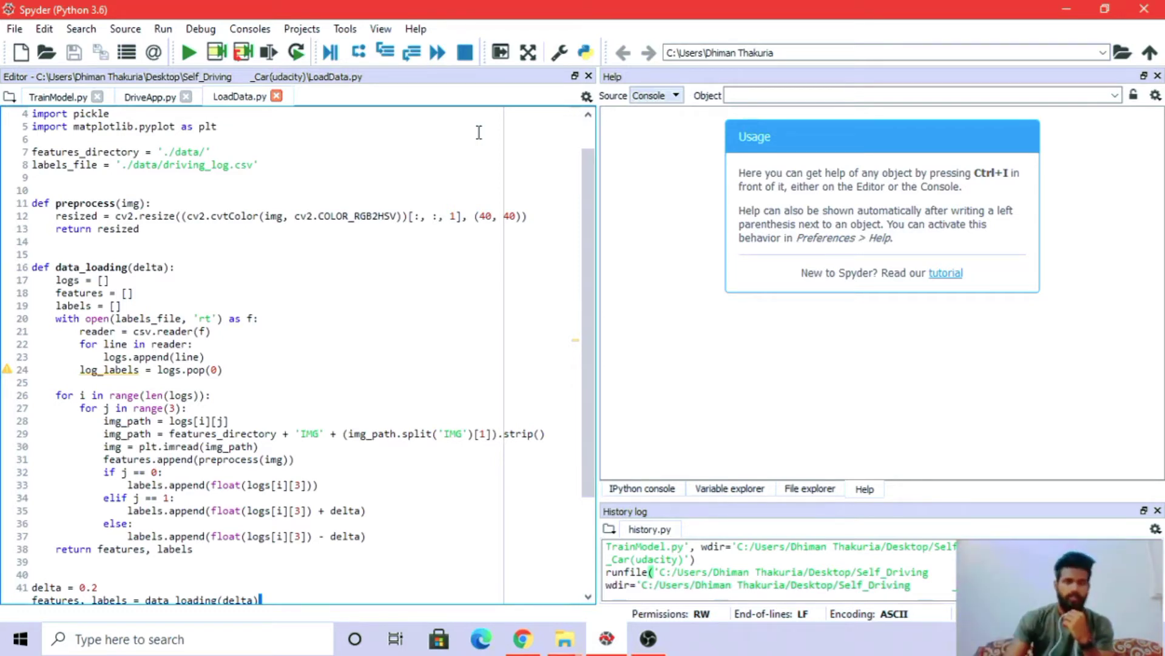
mouse_move(377, 494)
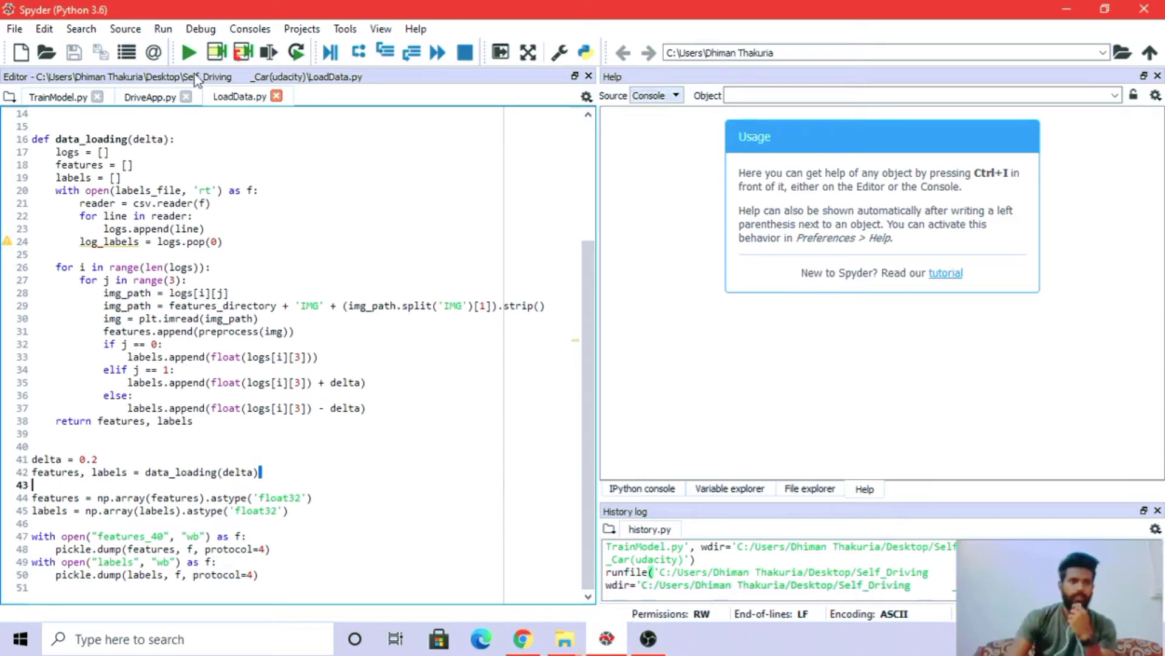
Show TrainModel.py with its keras_model of Conv2D blocks, dropout and Dense(1) output.
click(58, 97)
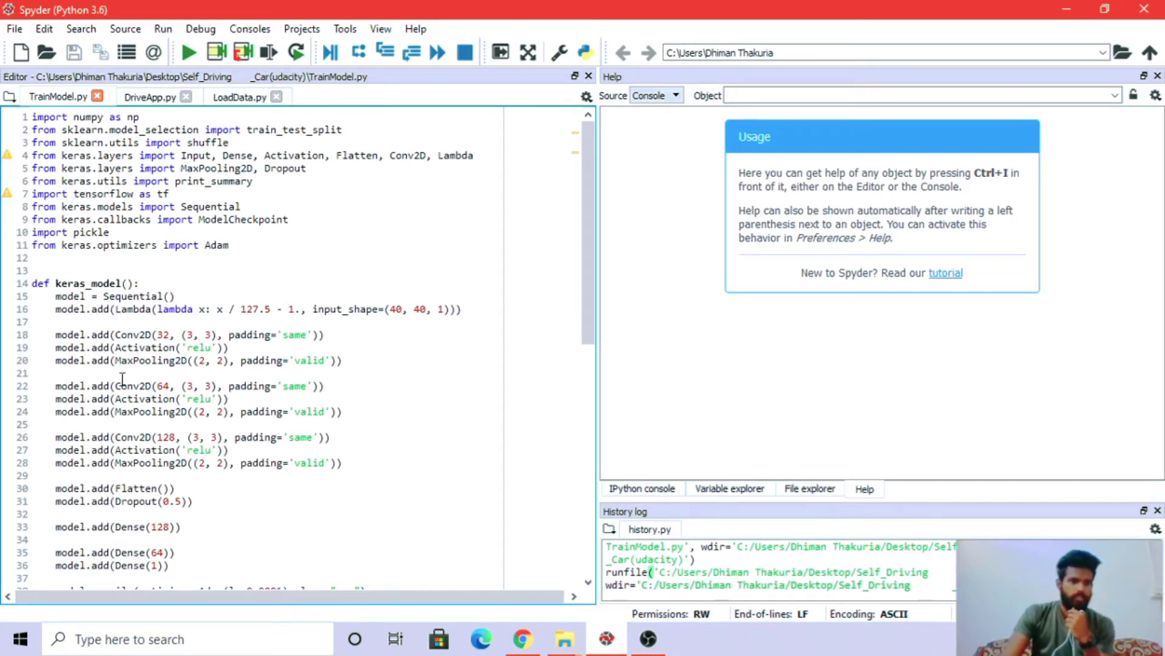
Reveal the model compile with Adam and MSE loss and the Autopilot.h5 ModelCheckpoint.
scroll(down, 3)
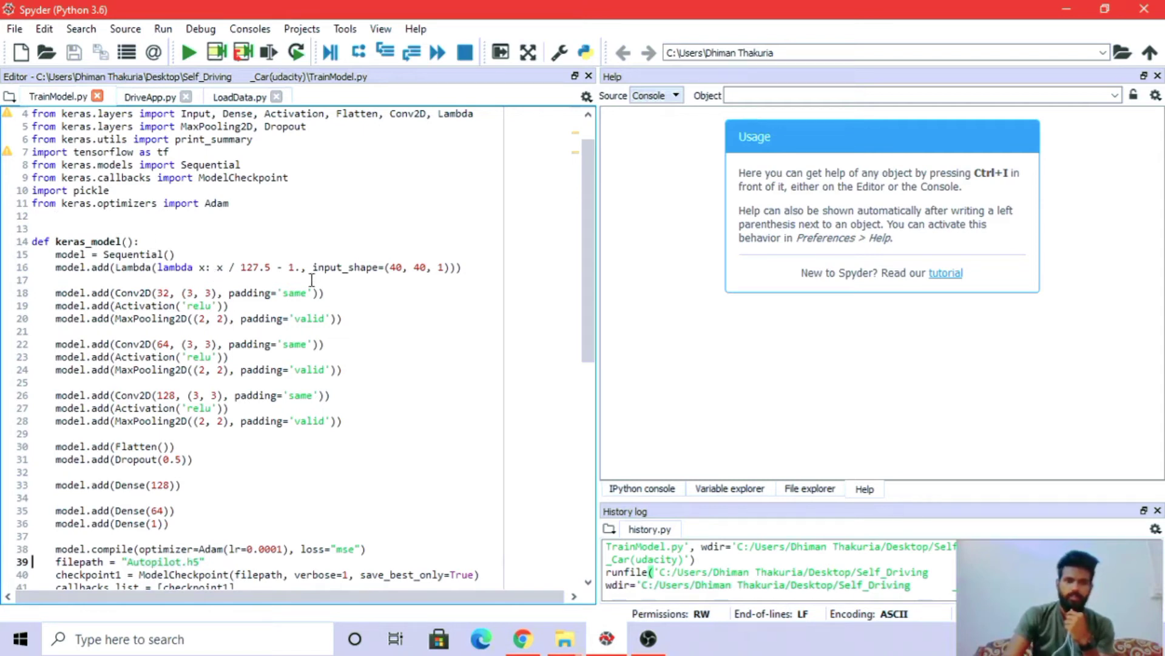
mouse_move(266, 288)
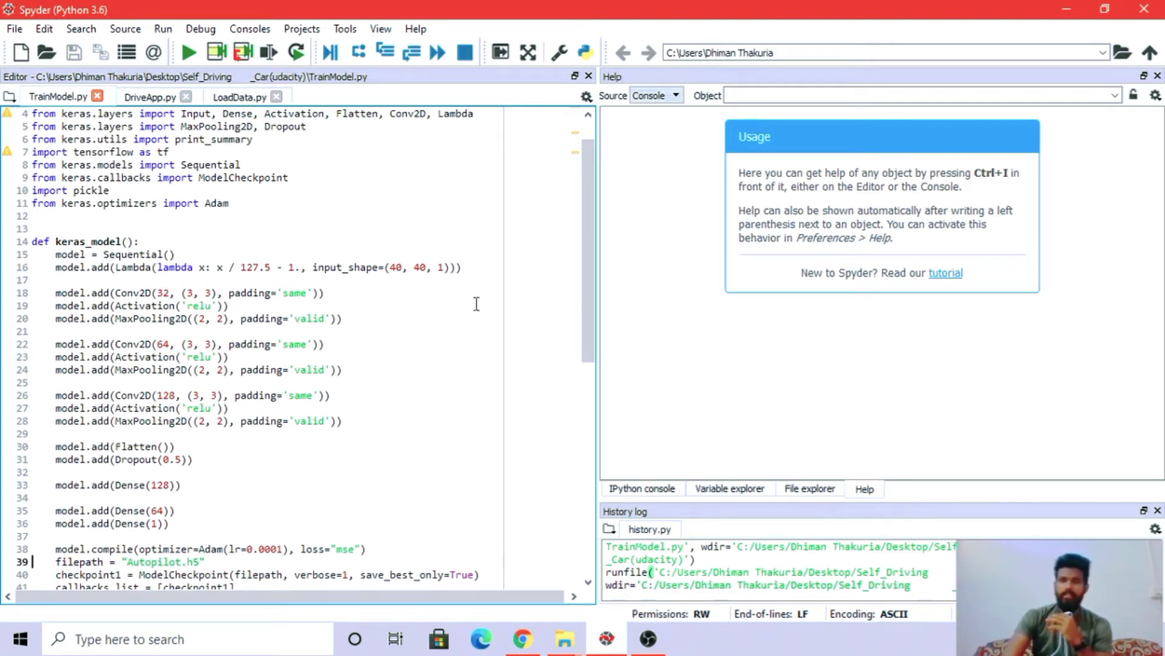
mouse_move(413, 308)
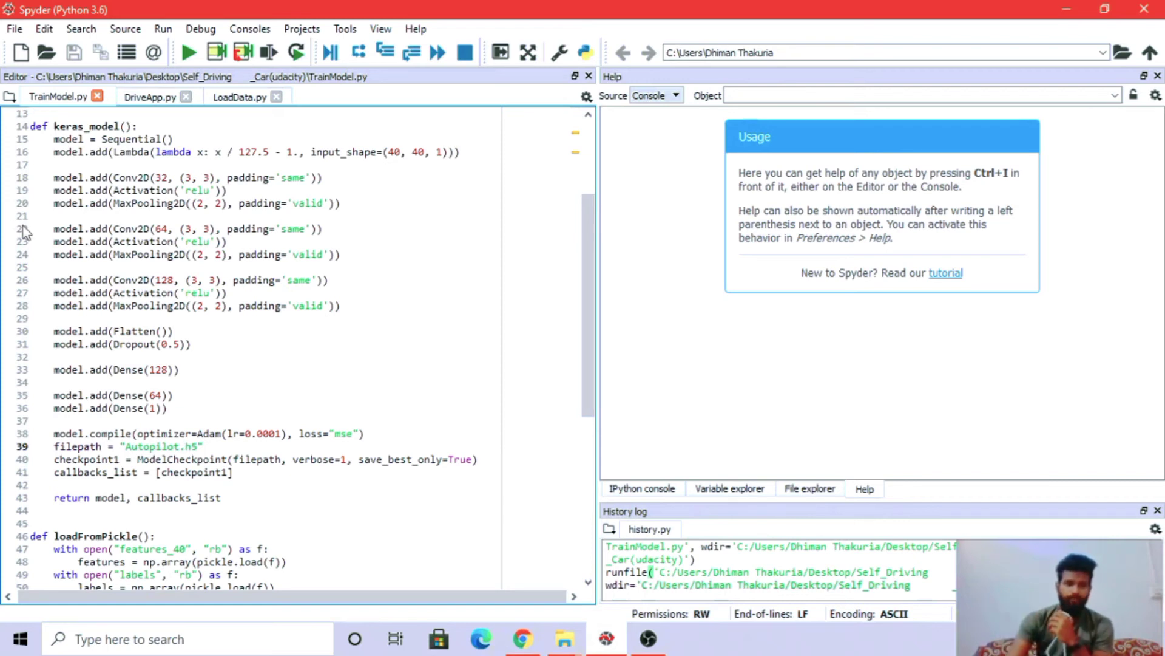
Review loadFromPickle, the flip-based augmentData function and main's shuffle and data split.
scroll(down, 3)
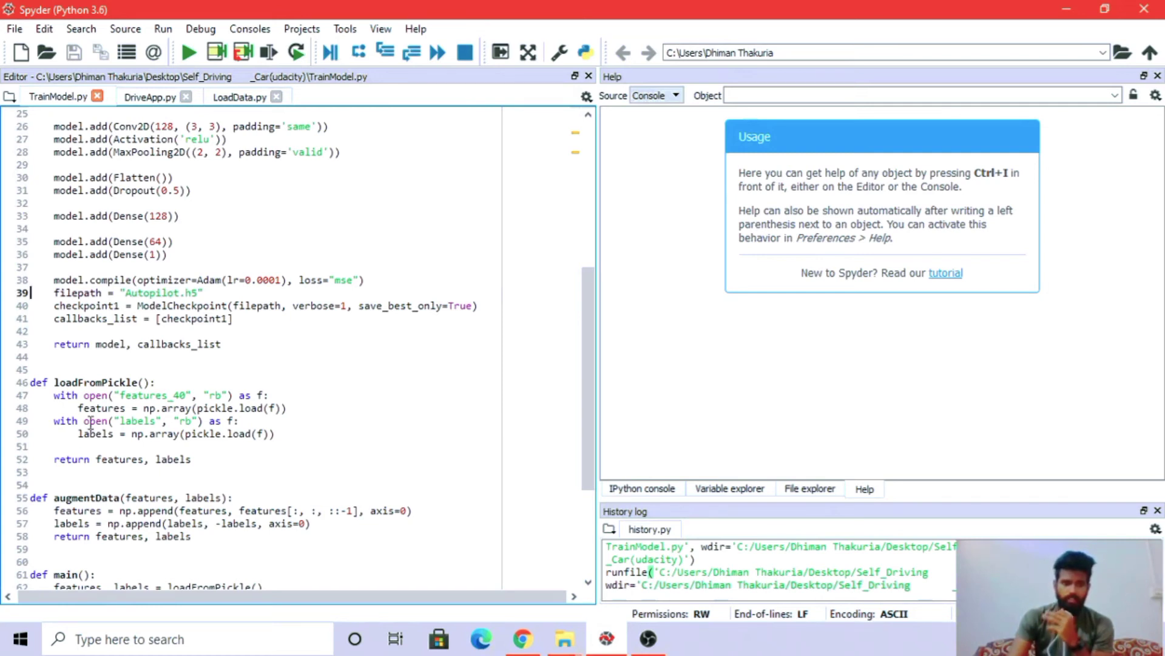
mouse_move(230, 400)
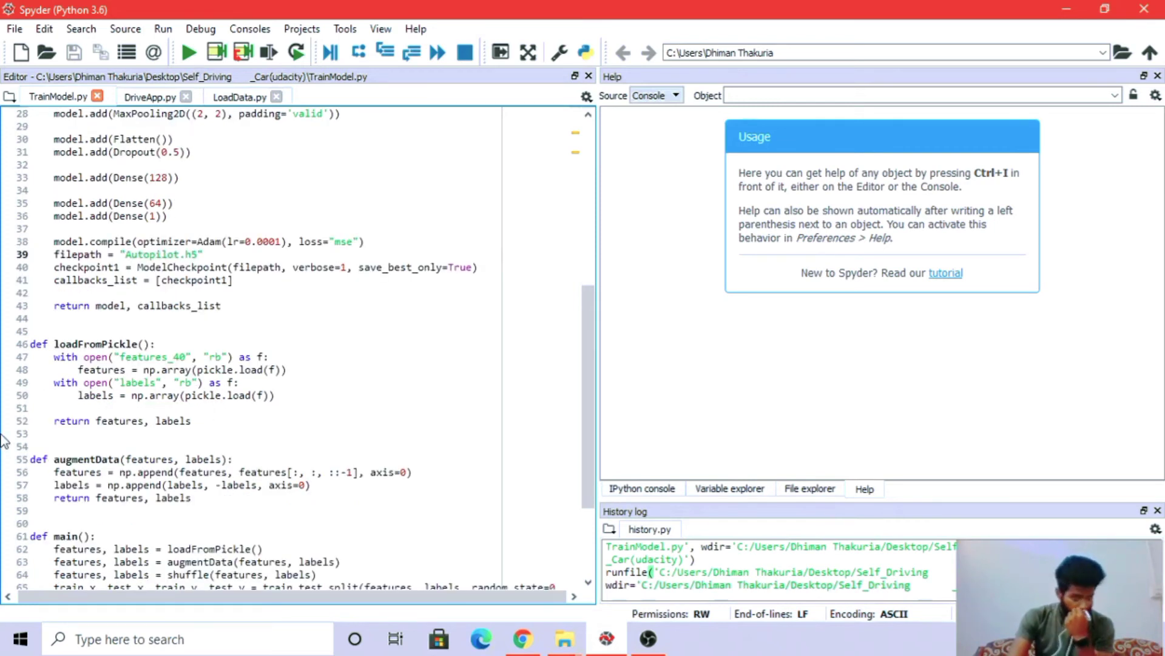
scroll(down, 3)
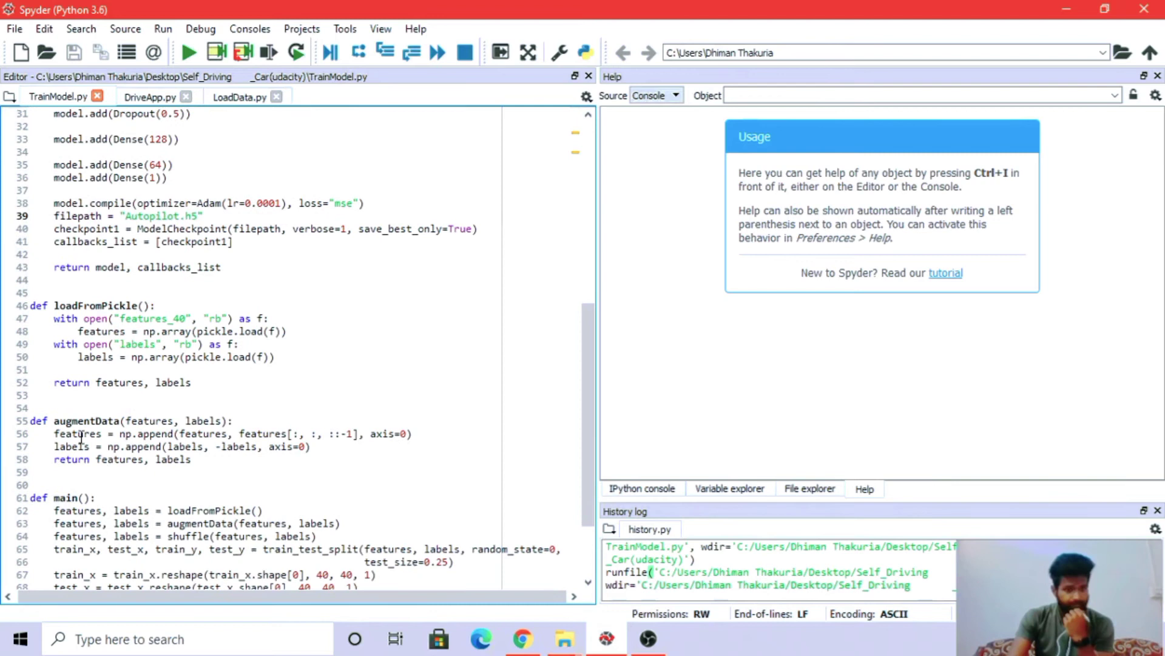
mouse_move(310, 485)
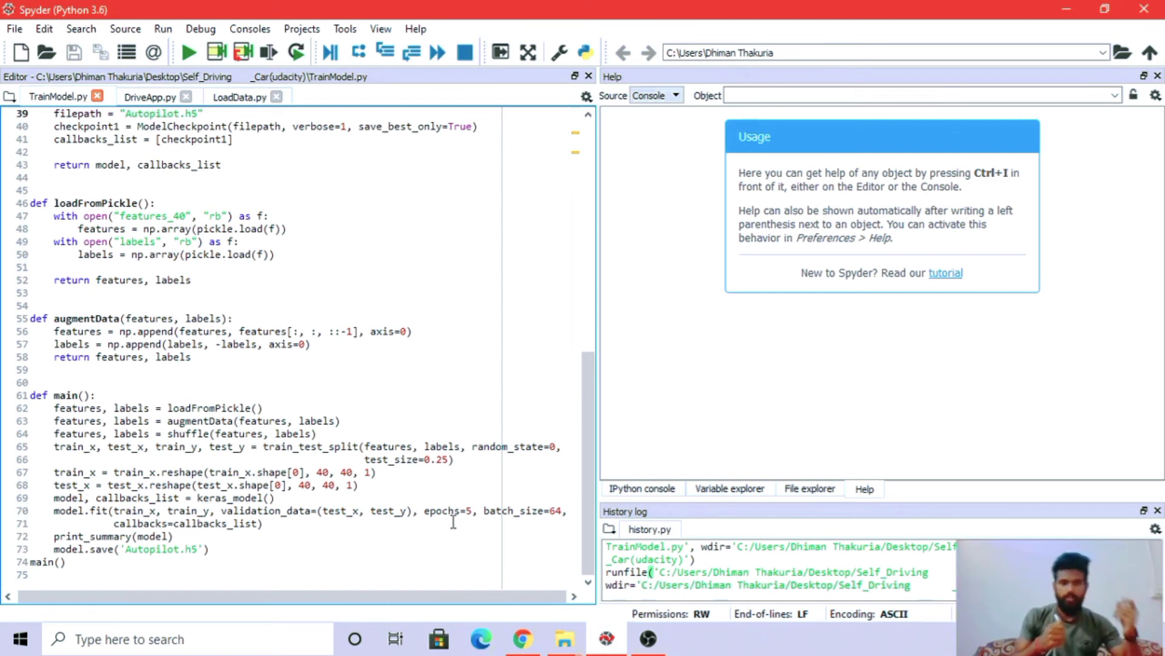
mouse_move(472, 522)
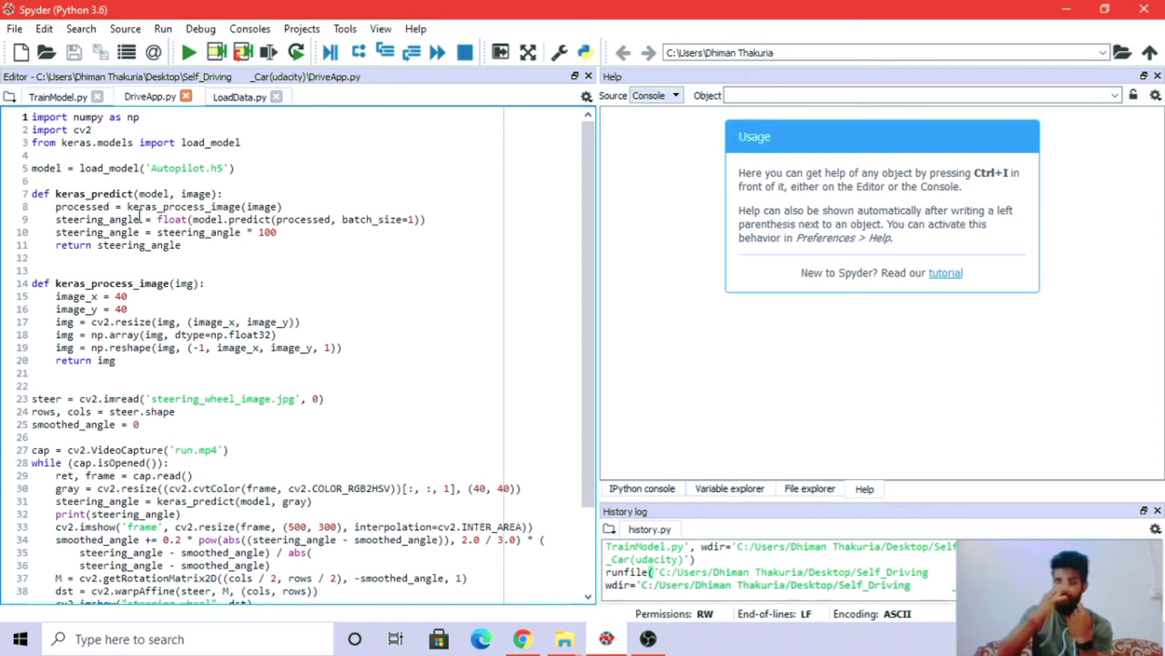
Look over DriveApp.py and run it so TensorFlow startup output fills the IPython console.
click(33, 117)
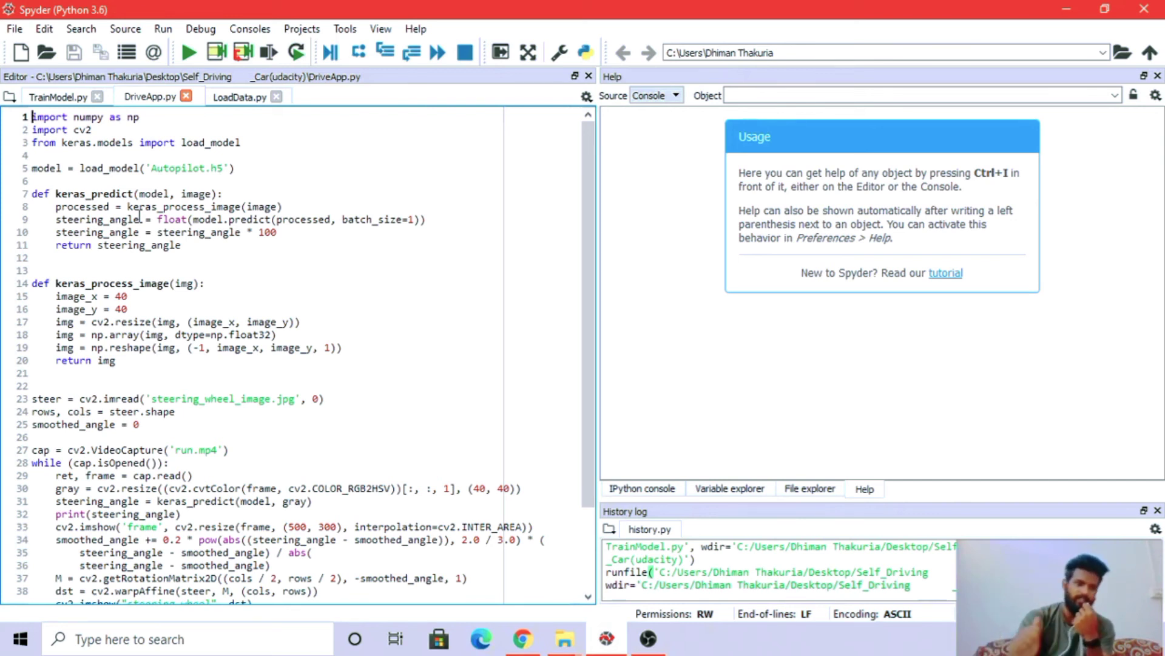
mouse_move(189, 237)
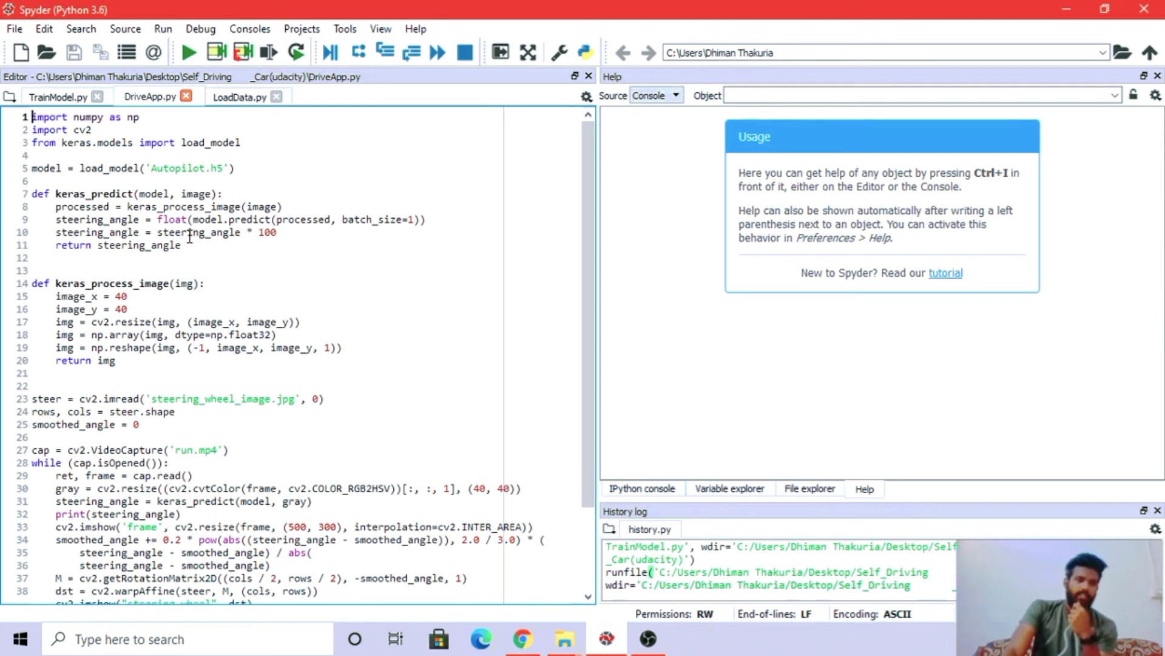
mouse_move(212, 319)
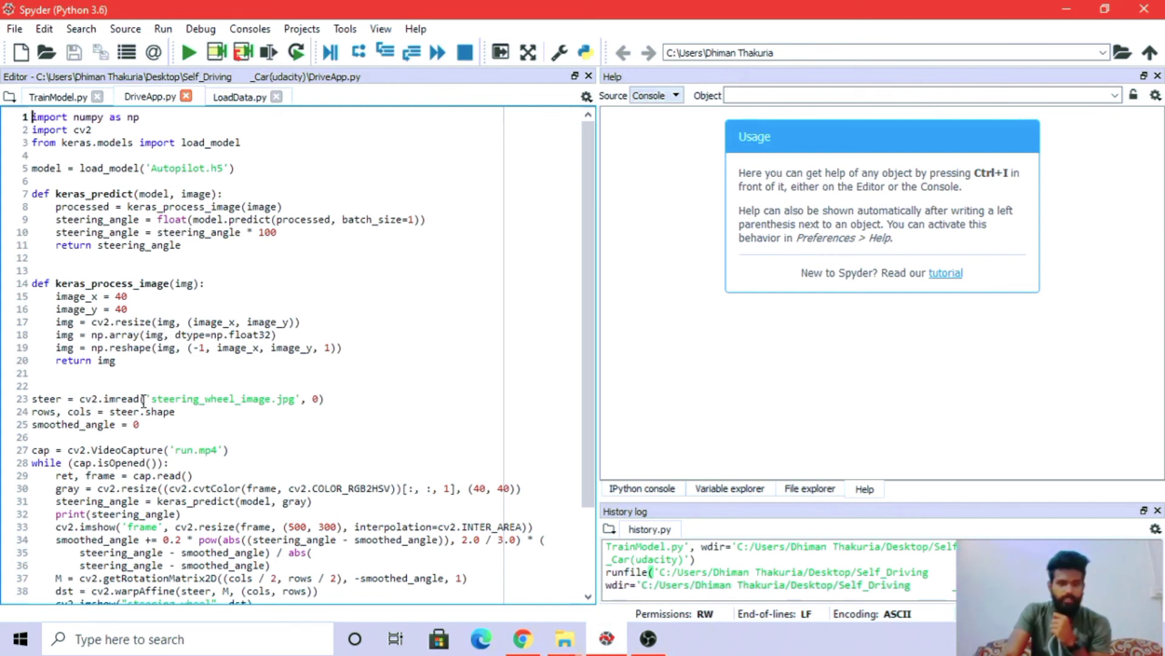
click(182, 412)
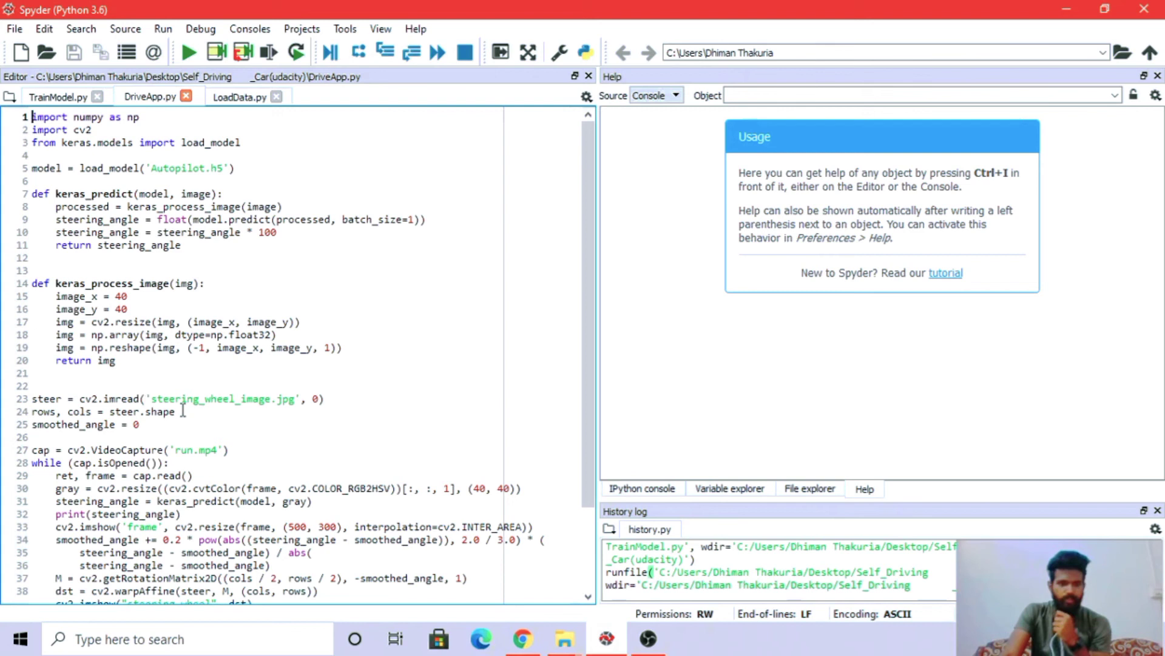
scroll(down, 3)
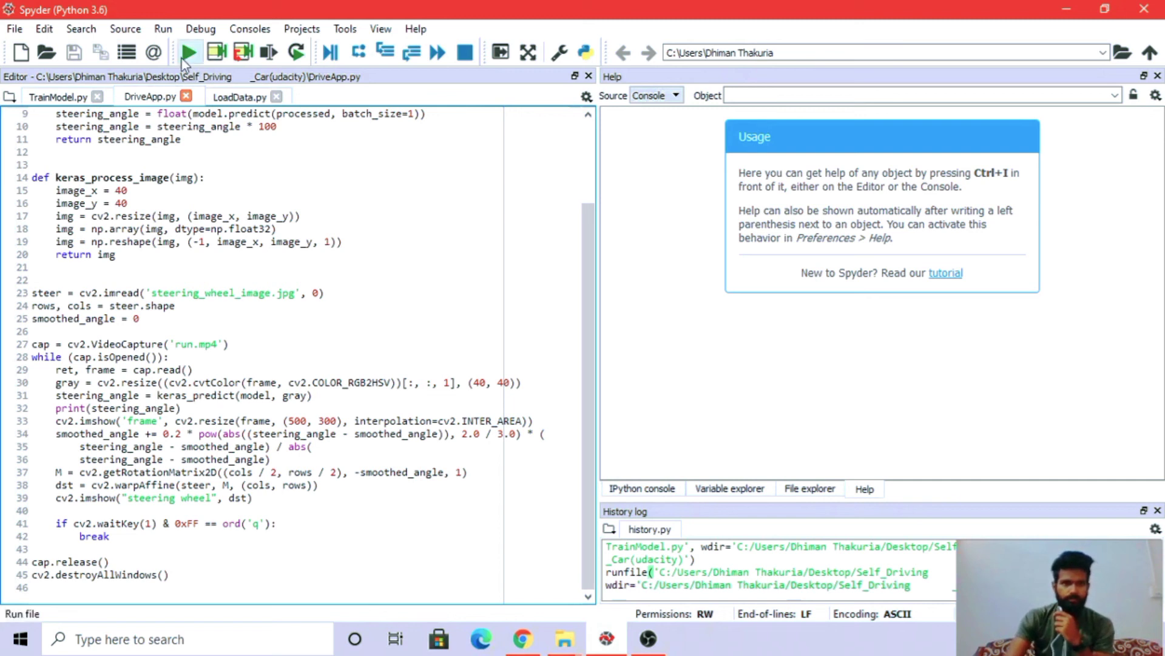
click(188, 52)
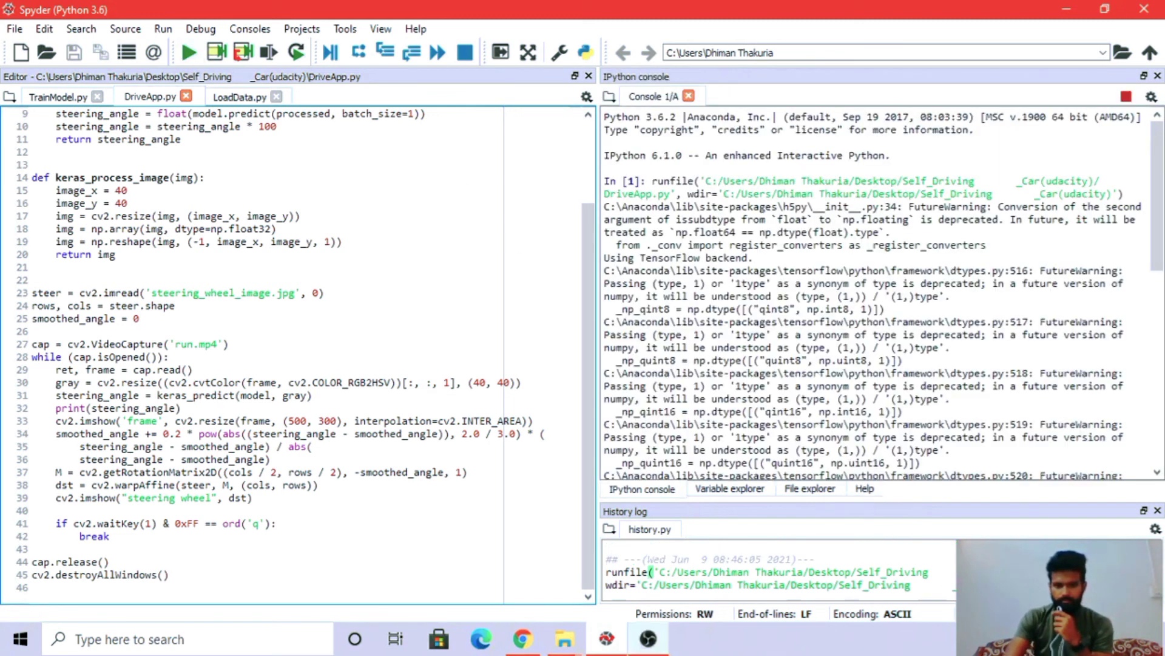